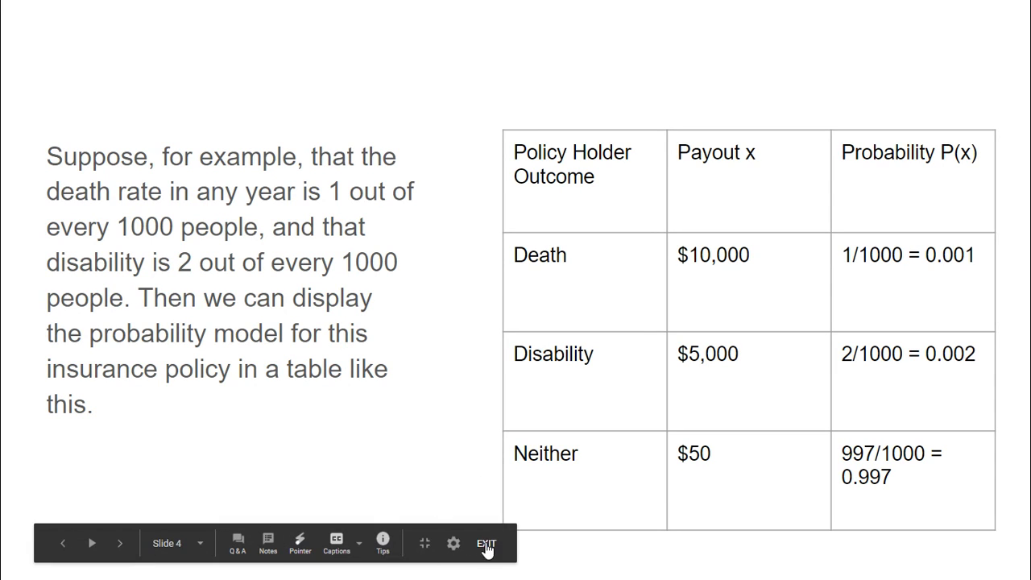
mouse_move(941, 539)
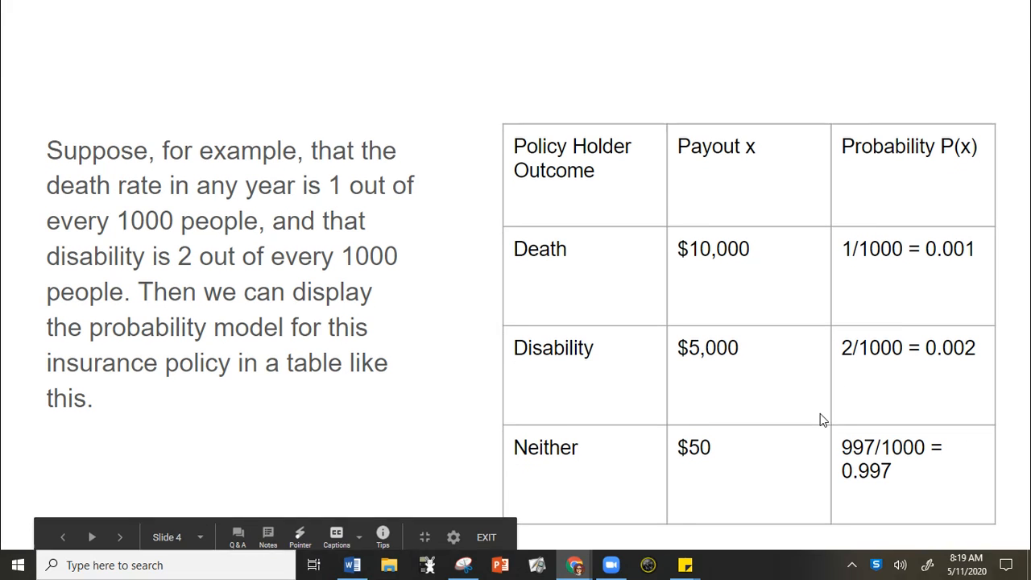
Leave the slideshow and underline the 1-in-1000 death and 2-in-1000 disability rates in red
left_click(487, 537)
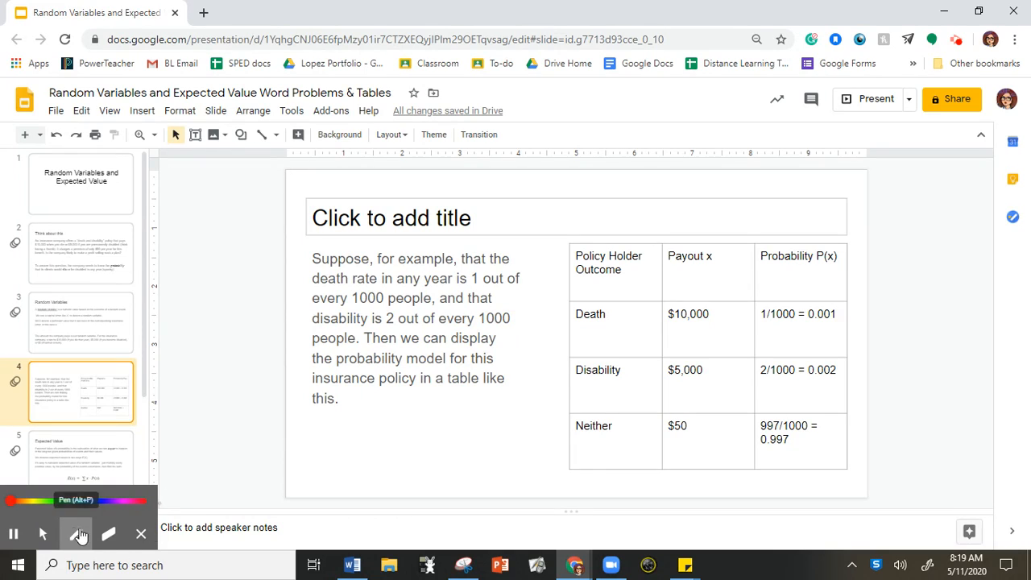
left_click_drag(385, 330, 503, 331)
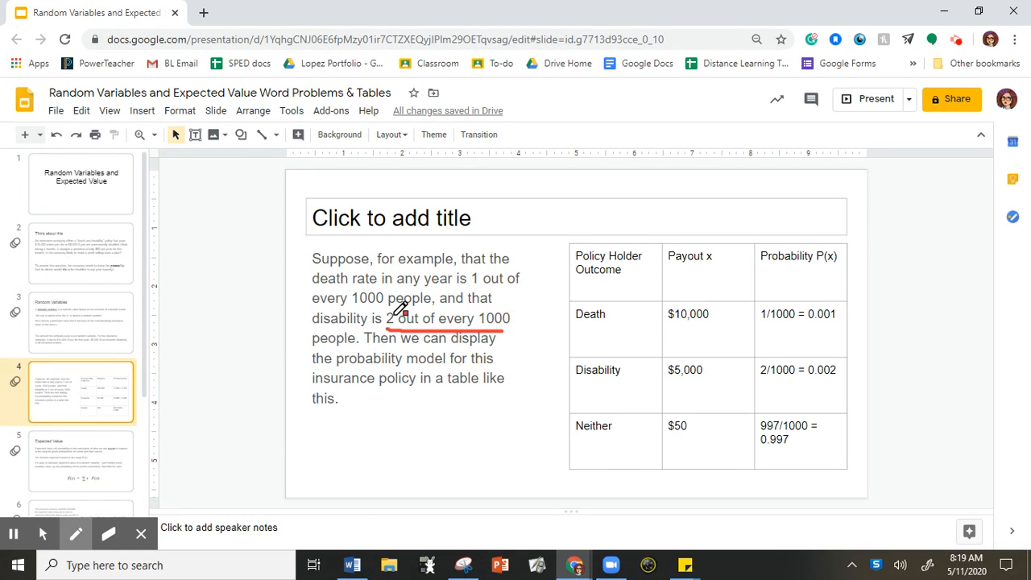
left_click_drag(474, 283, 503, 284)
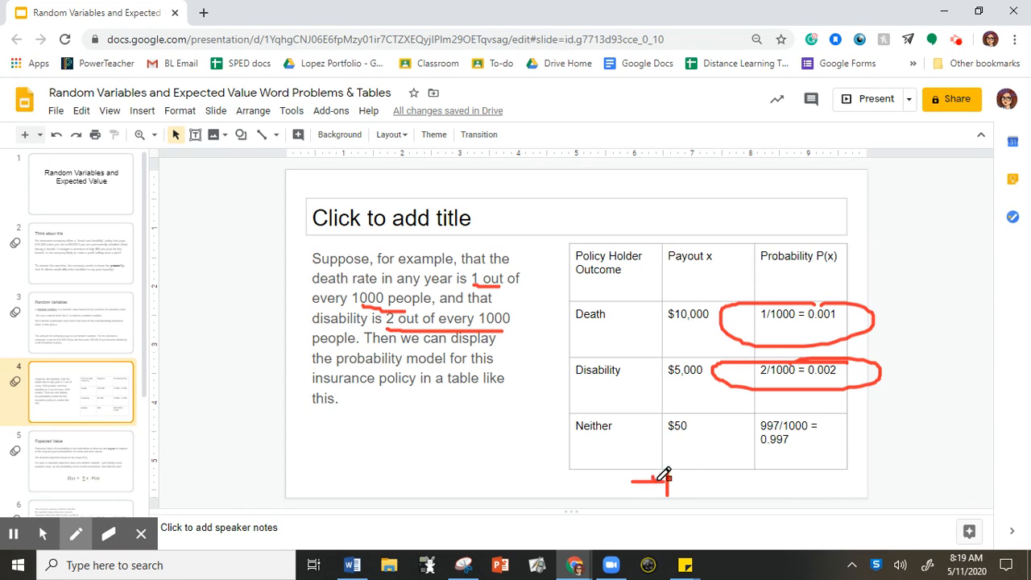
Mark the Neither row and handwrite 1 − 0.001 − 0.002 in red below the table
left_click_drag(645, 483, 577, 467)
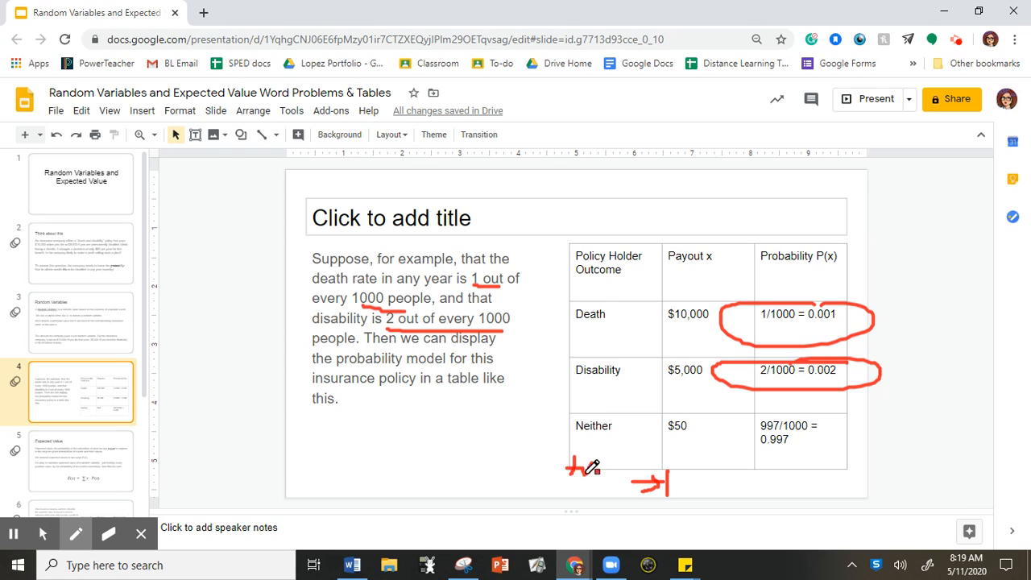
left_click_drag(572, 467, 616, 465)
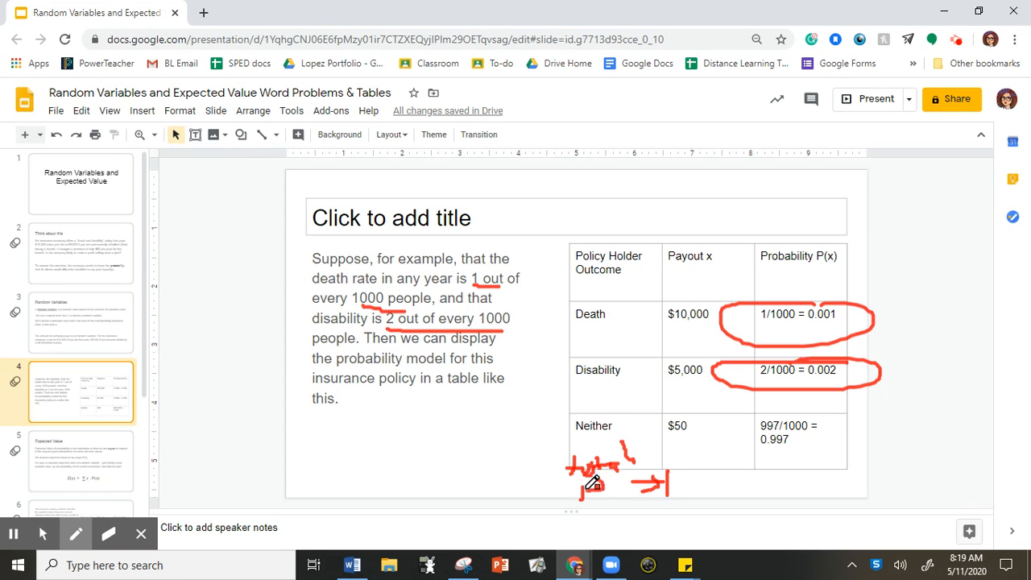
left_click_drag(596, 483, 637, 492)
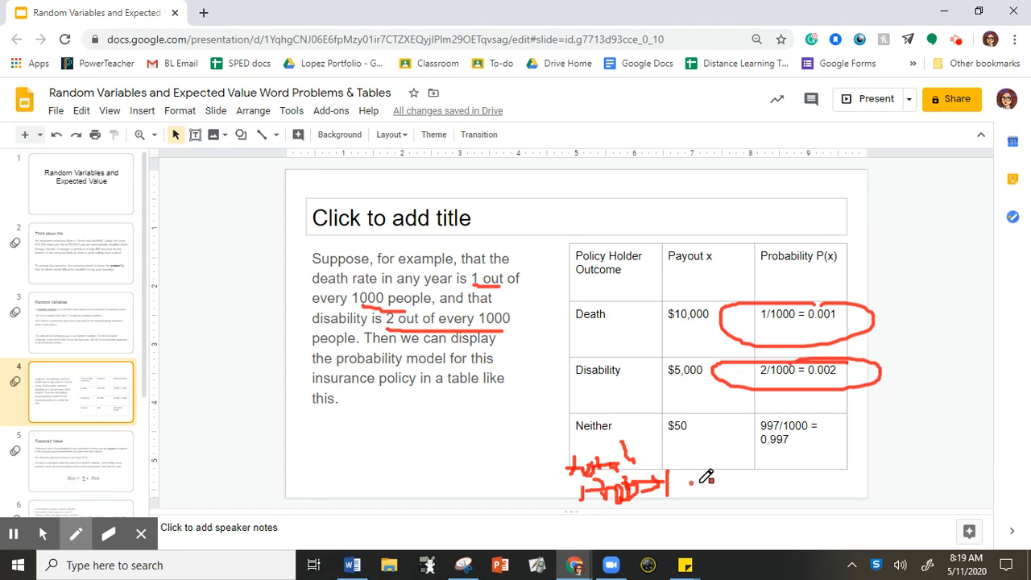
left_click_drag(691, 484, 699, 484)
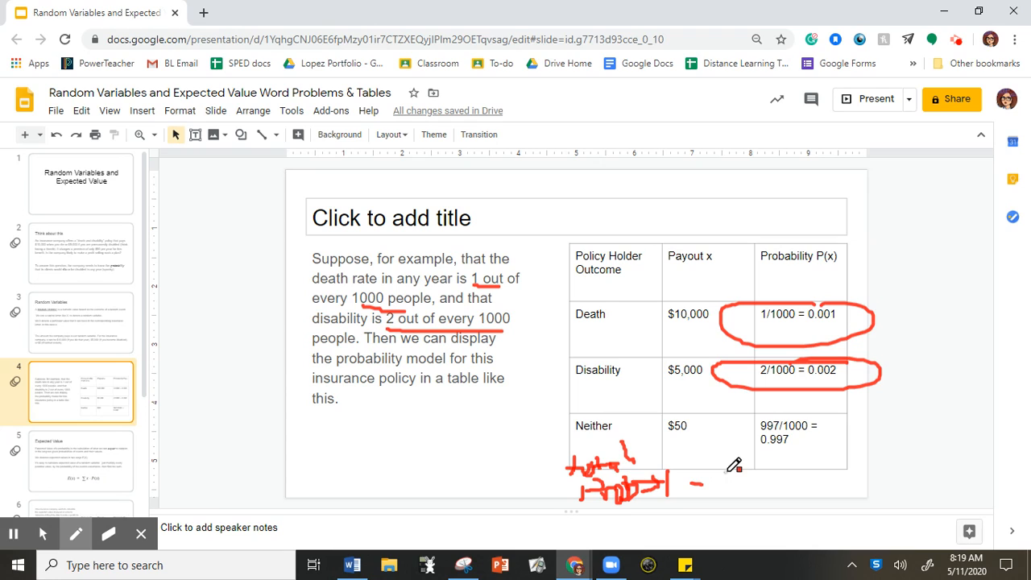
left_click_drag(722, 496, 754, 484)
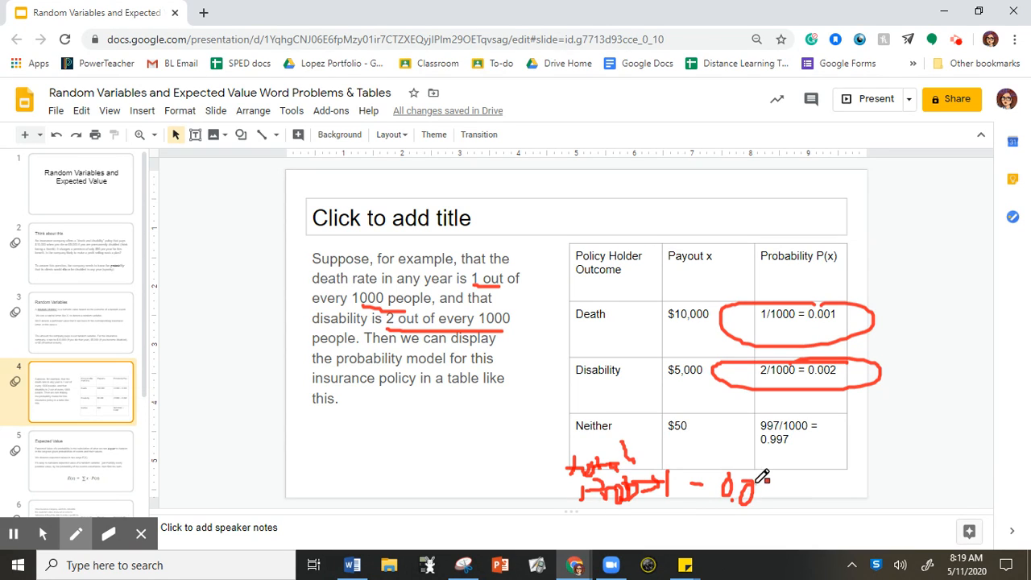
left_click_drag(755, 496, 803, 498)
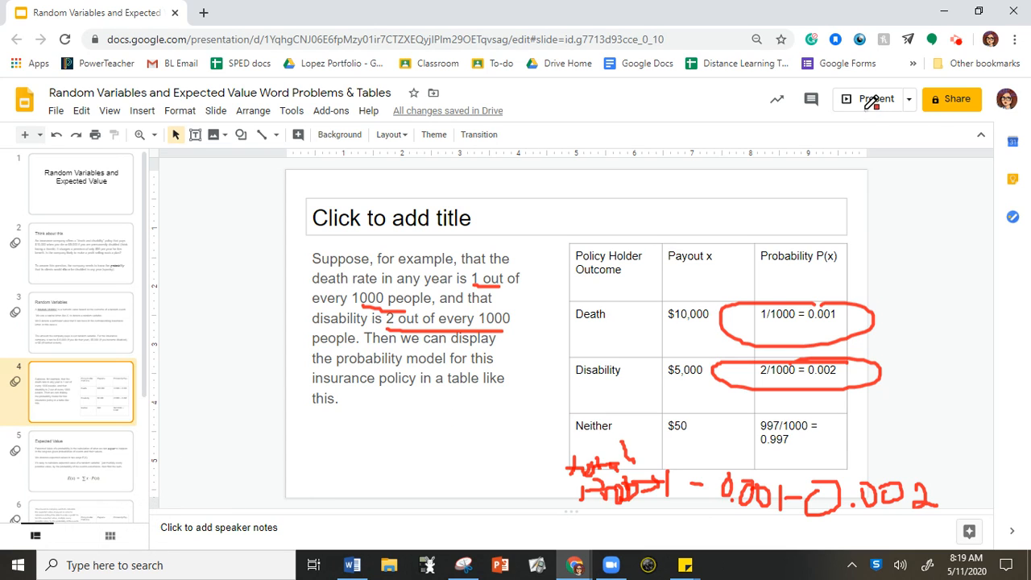
mouse_move(213, 503)
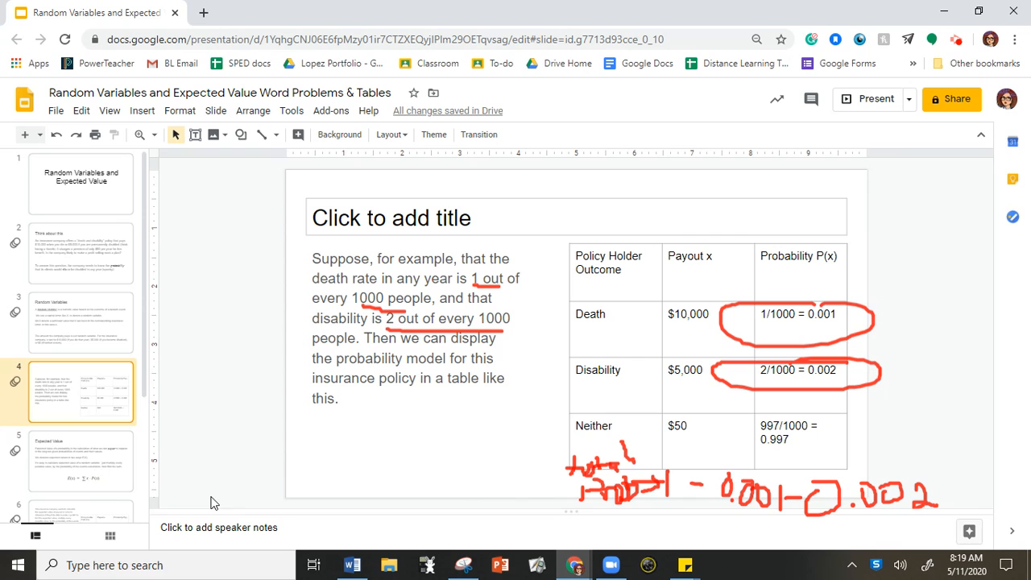
Present the deck and advance through the Expected Value formula slide to the insurance example
left_click(870, 98)
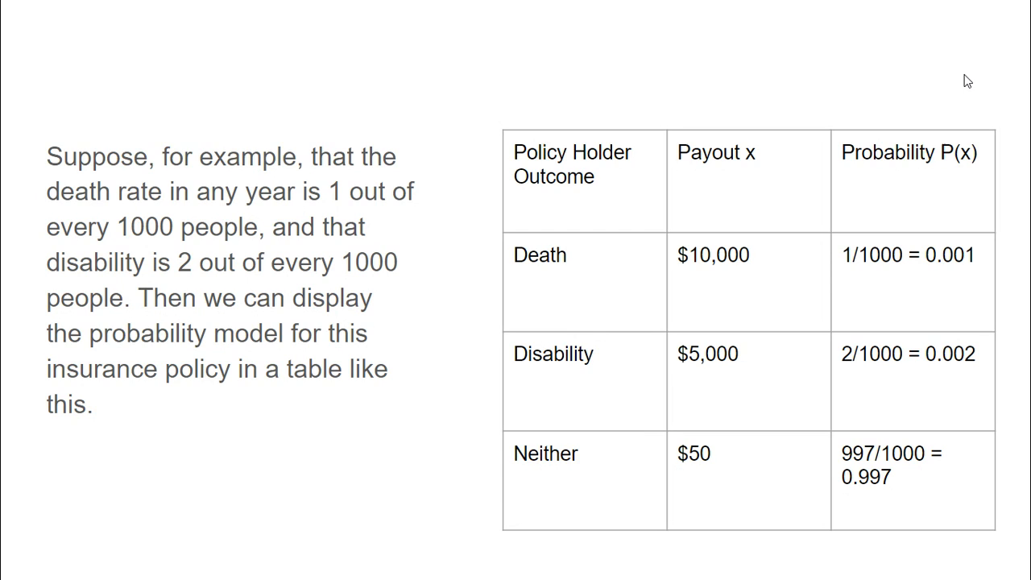
left_click(90, 542)
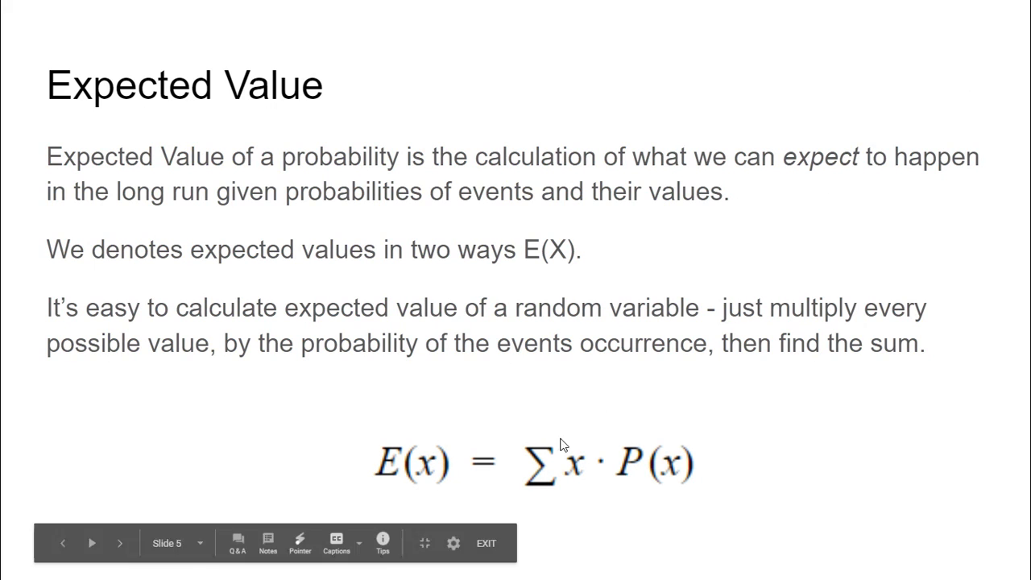
mouse_move(561, 485)
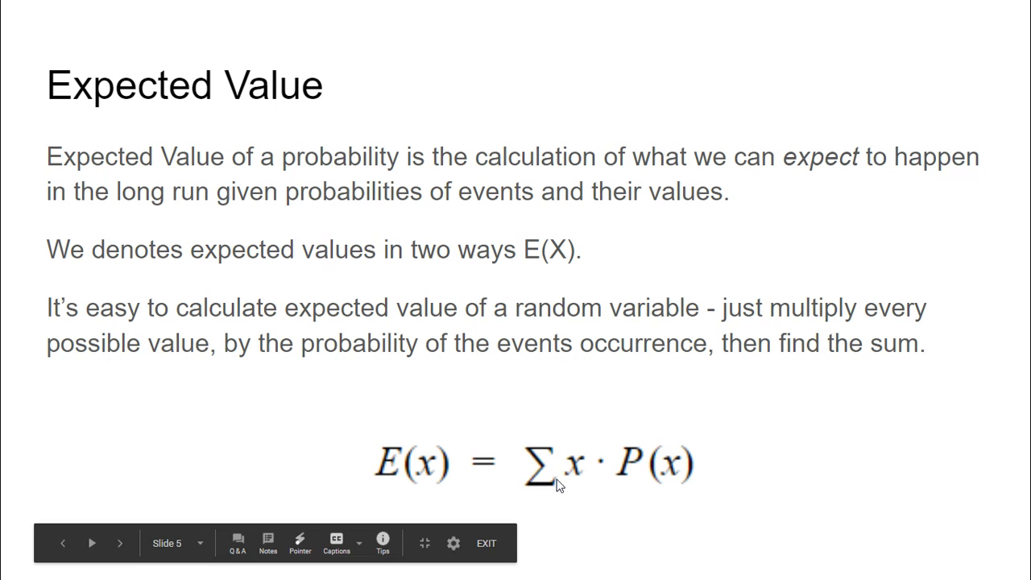
mouse_move(622, 482)
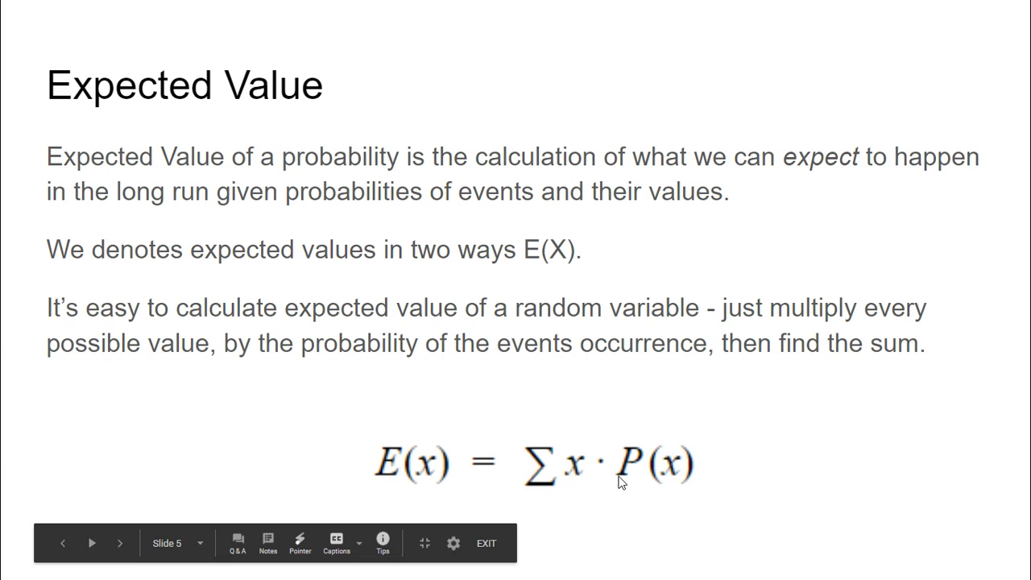
mouse_move(567, 480)
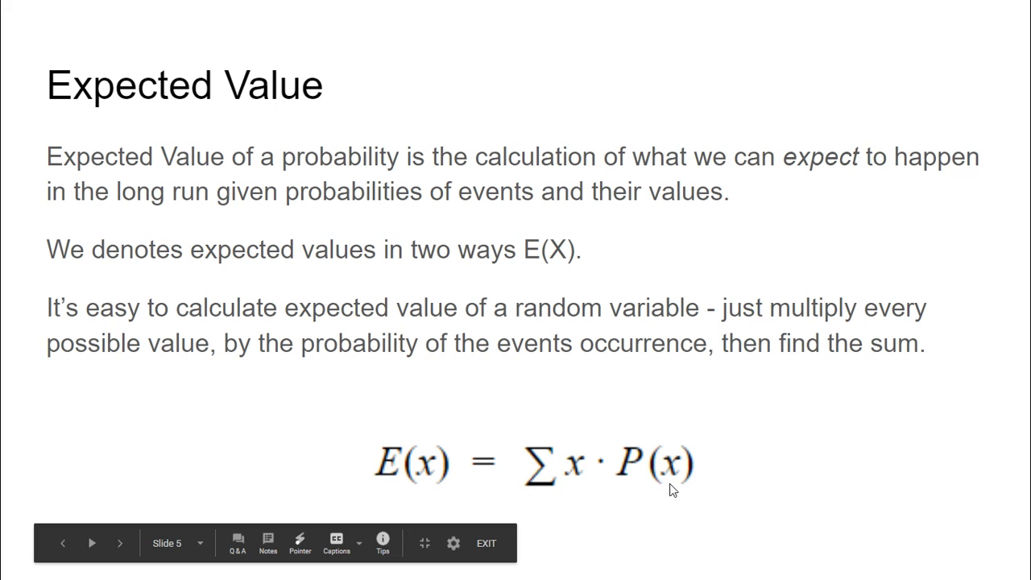
left_click(119, 541)
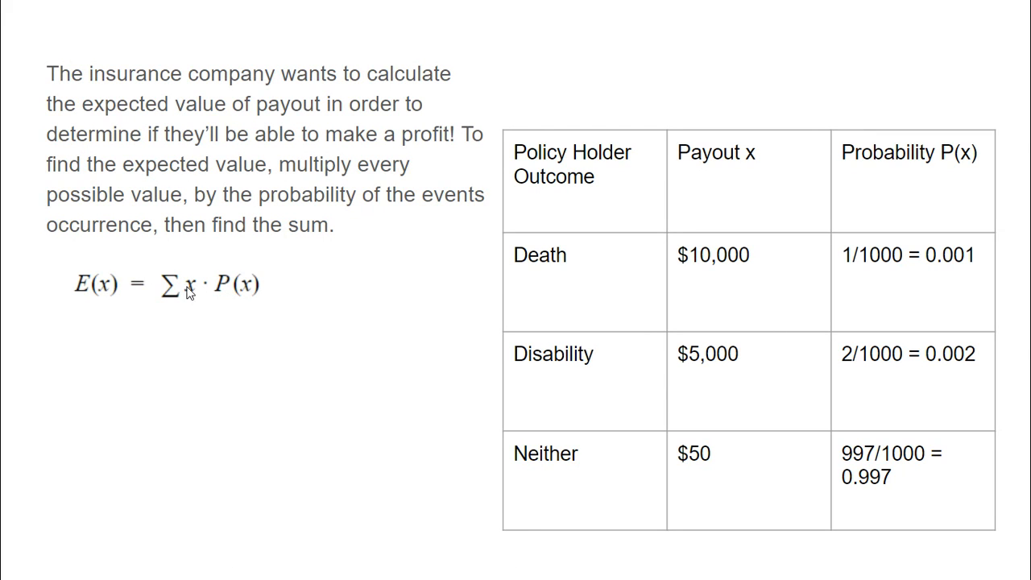
mouse_move(741, 170)
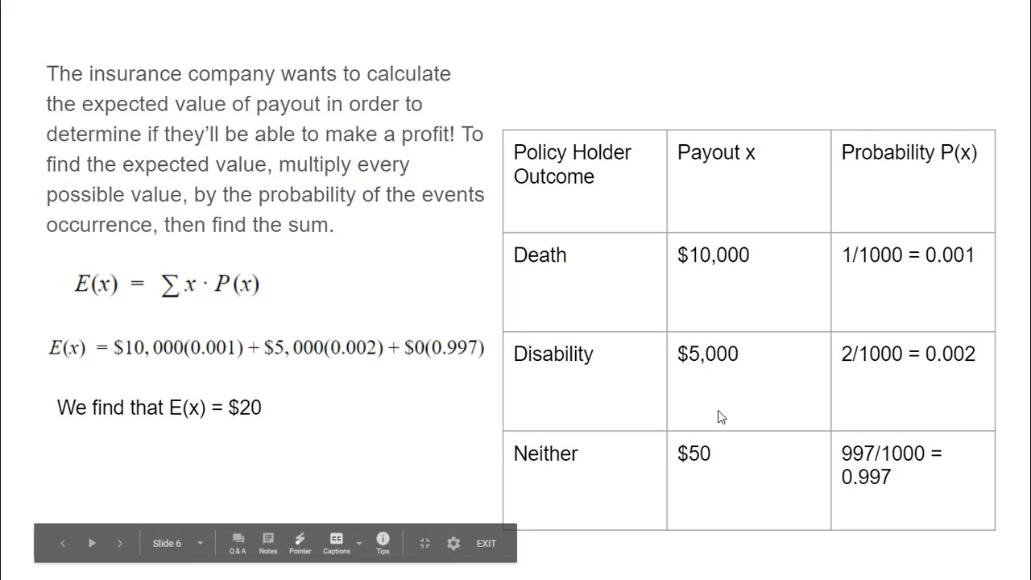
mouse_move(452, 358)
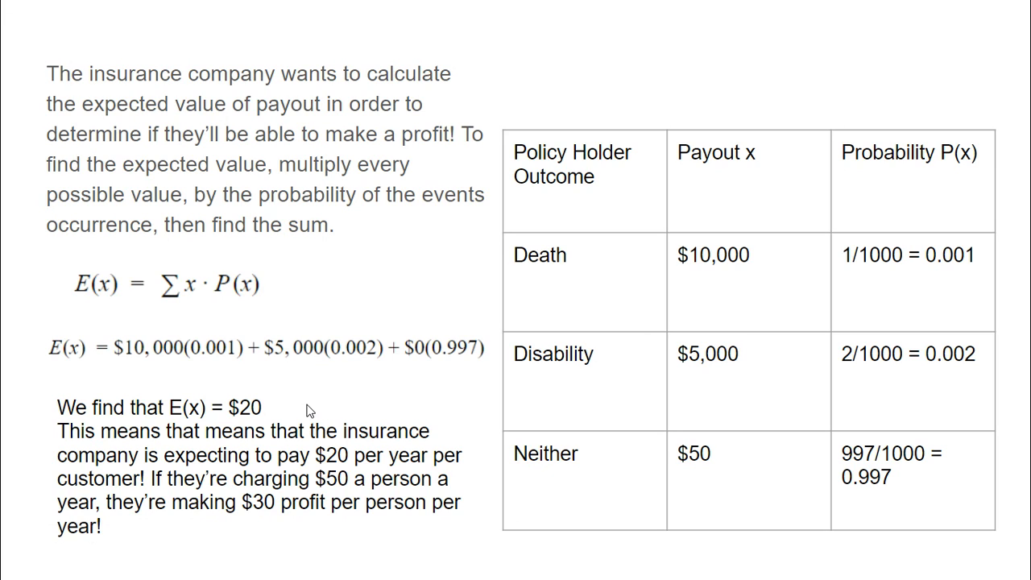
mouse_move(309, 409)
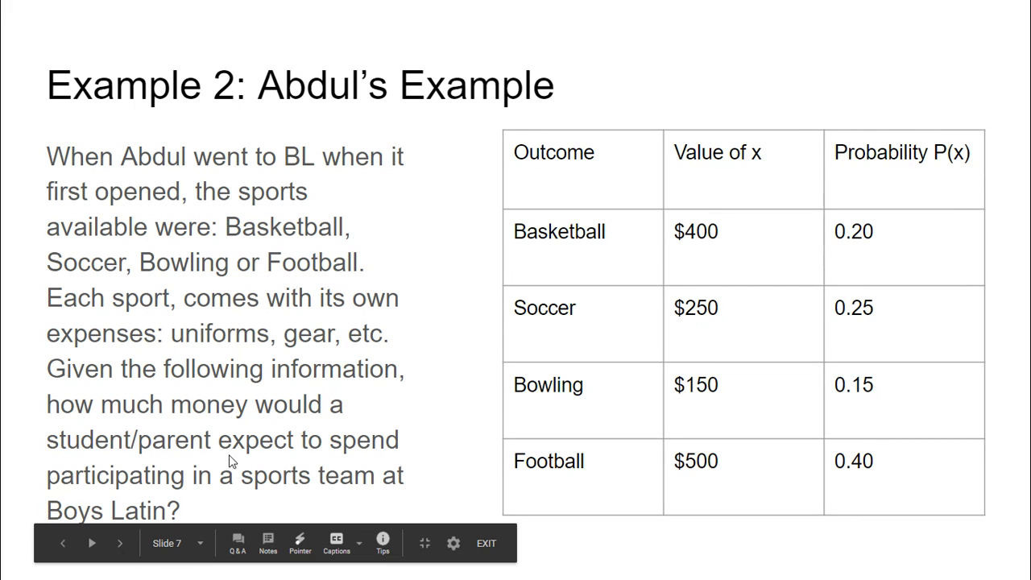
mouse_move(599, 288)
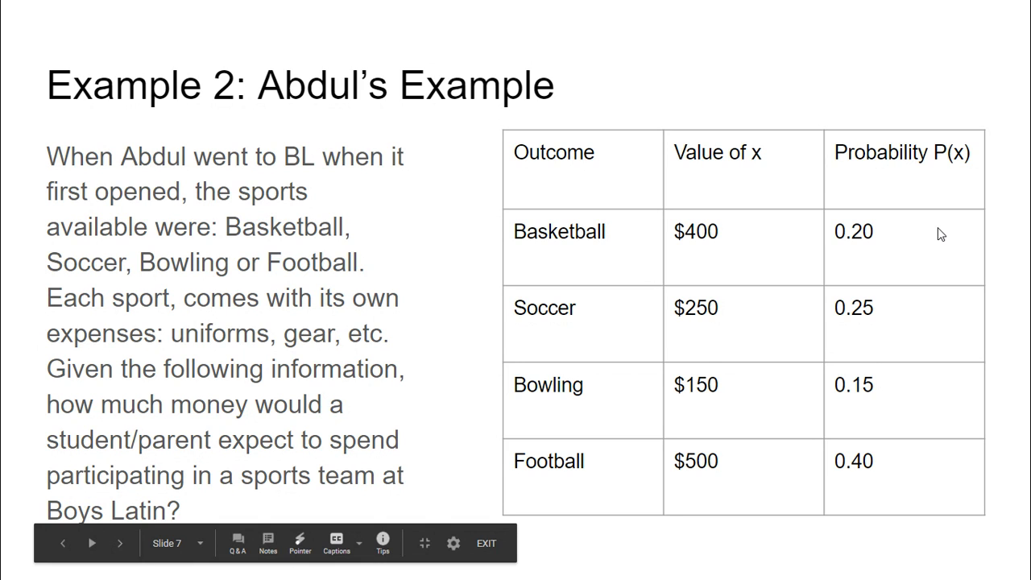
Leave the slideshow to edit the Example 2 sports-expenses slide
left_click(487, 541)
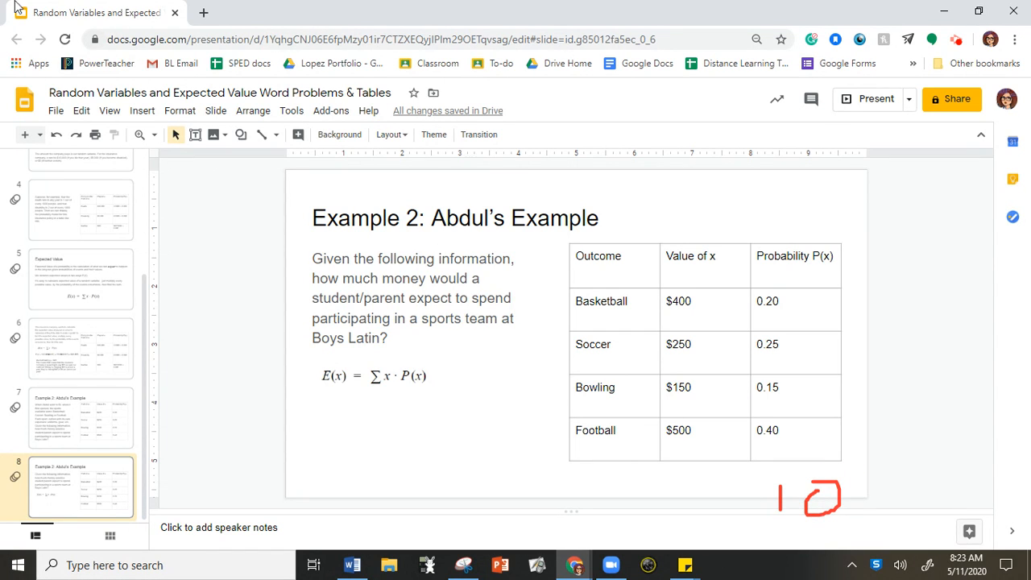
mouse_move(877, 99)
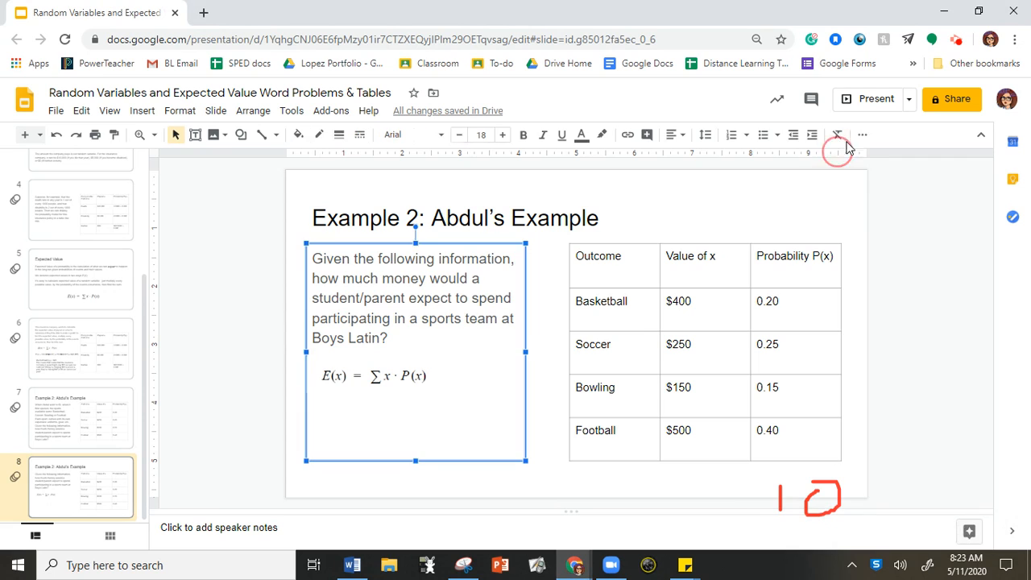
Exit presenting and highlight Basketball's $400 and 0.20 in cyan and Soccer's $250 in yellow
left_click(876, 99)
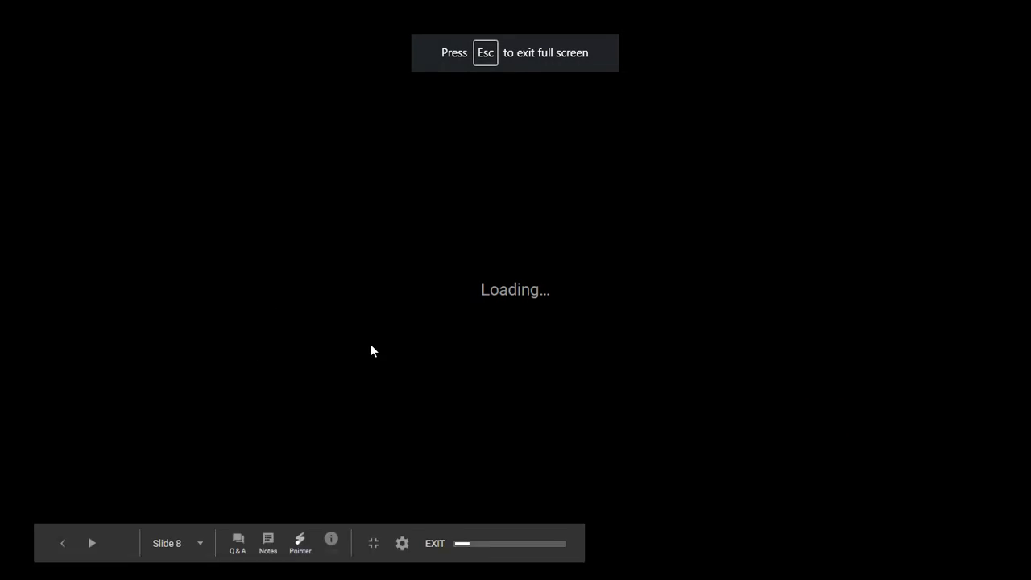
key("Escape")
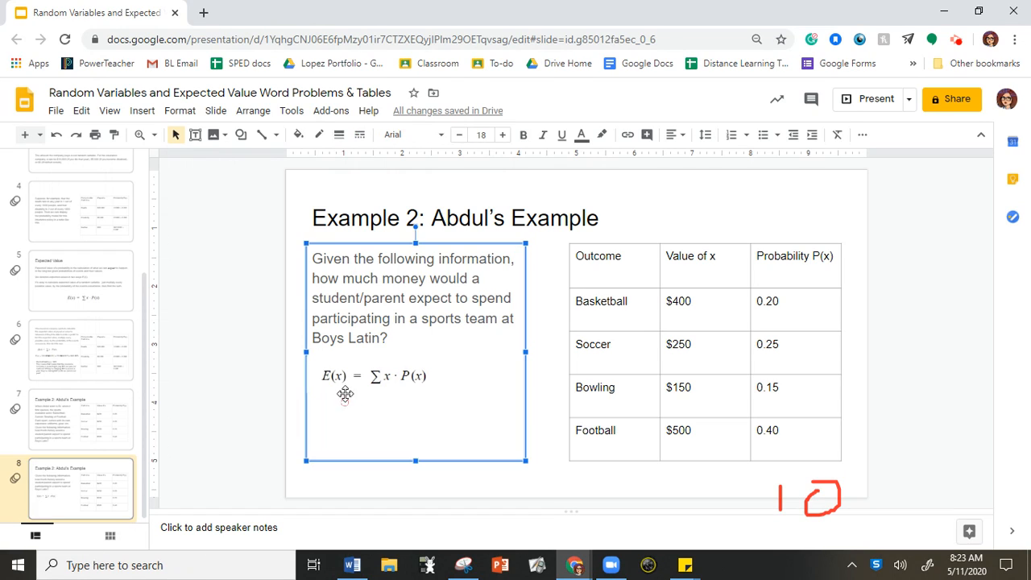
left_click(367, 375)
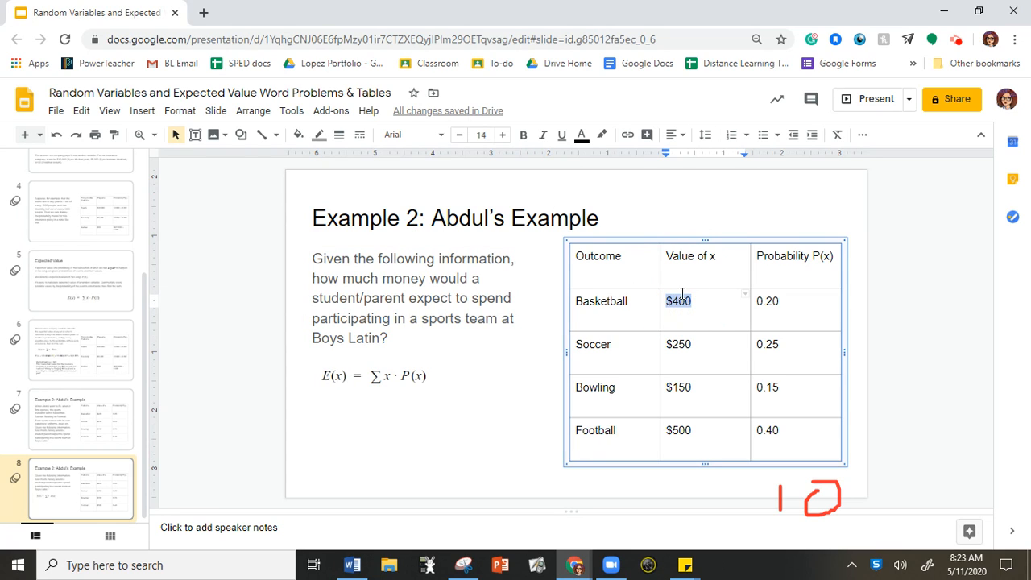
mouse_move(582, 135)
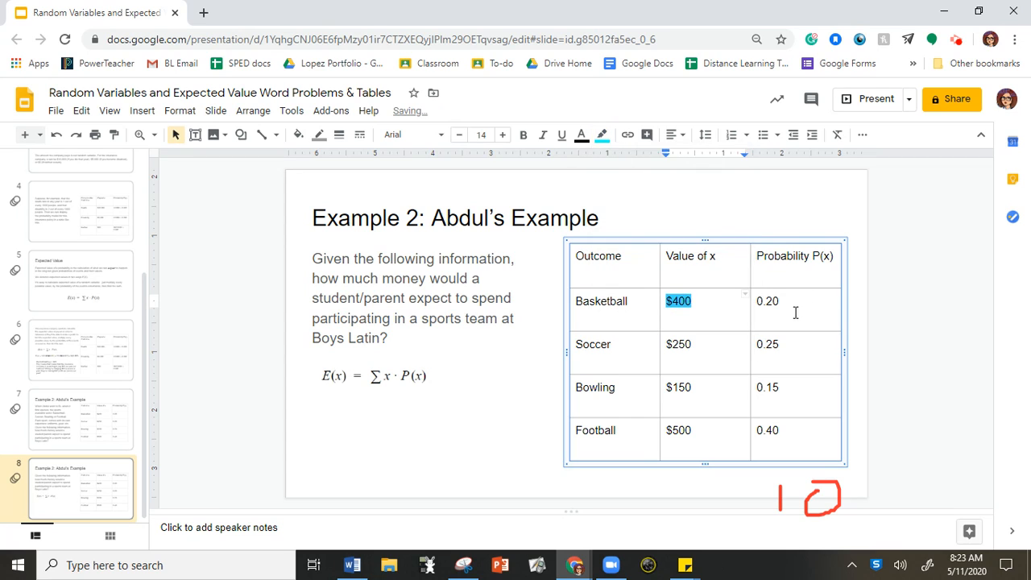
left_click(602, 136)
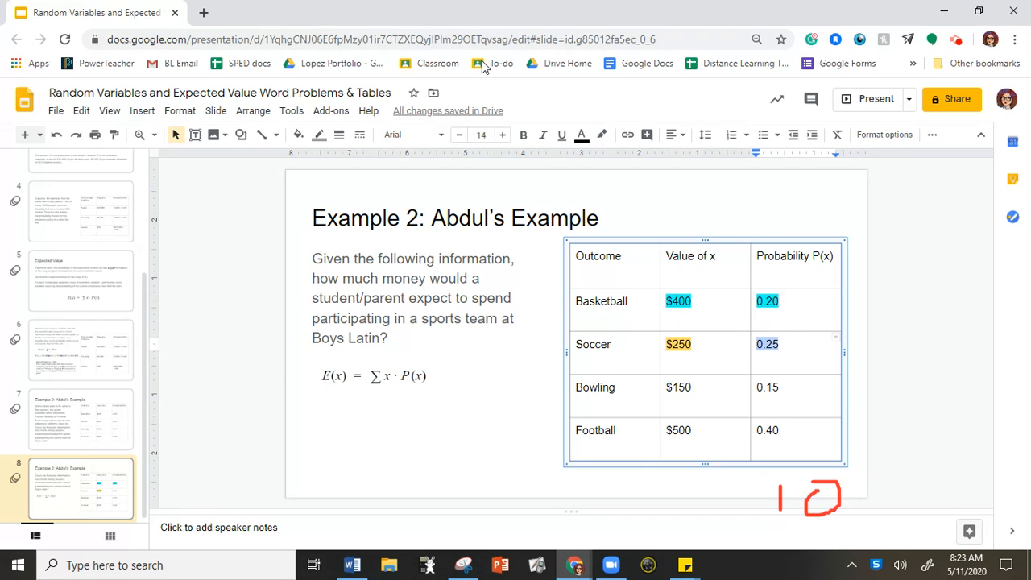
left_click(603, 136)
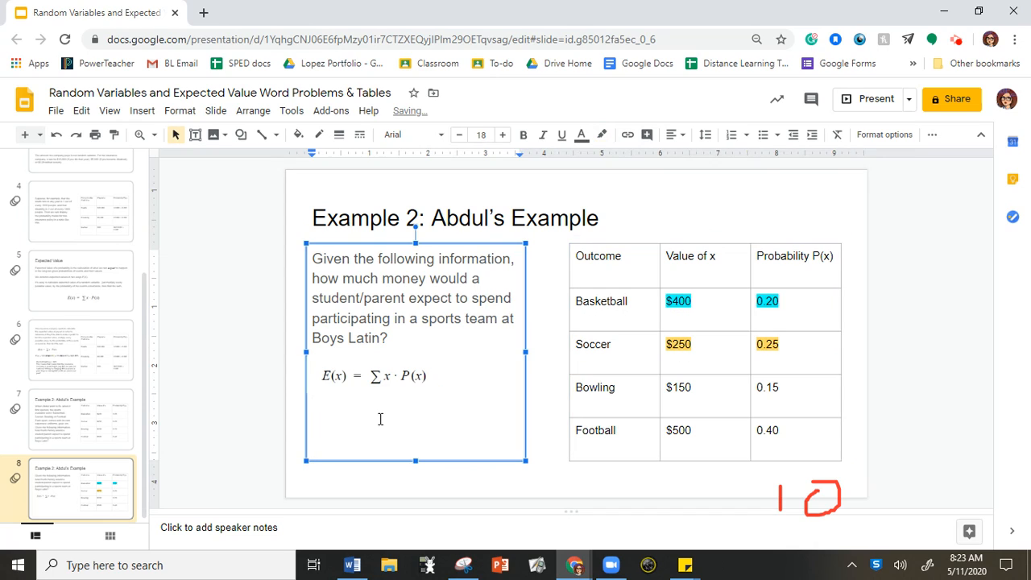
Write E(X) = 400(0.2)+250(0.25) beneath the expected-value formula
type("E")
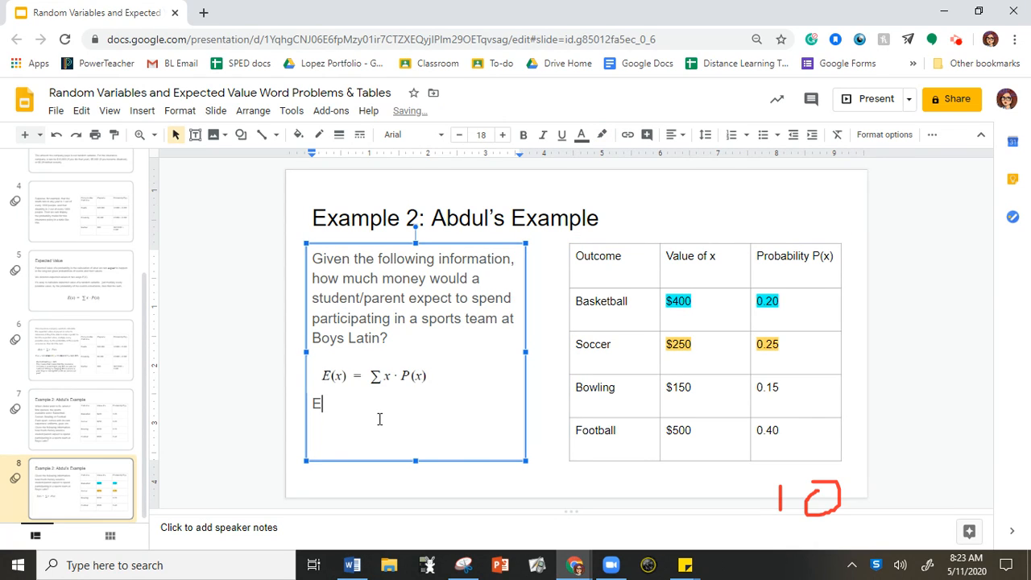
type("(X) =")
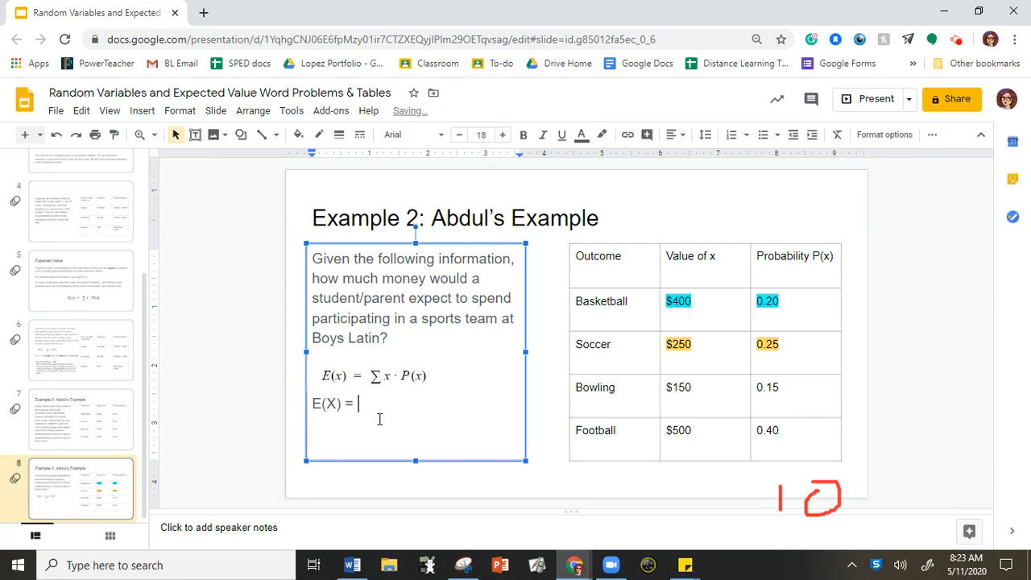
type("400(")
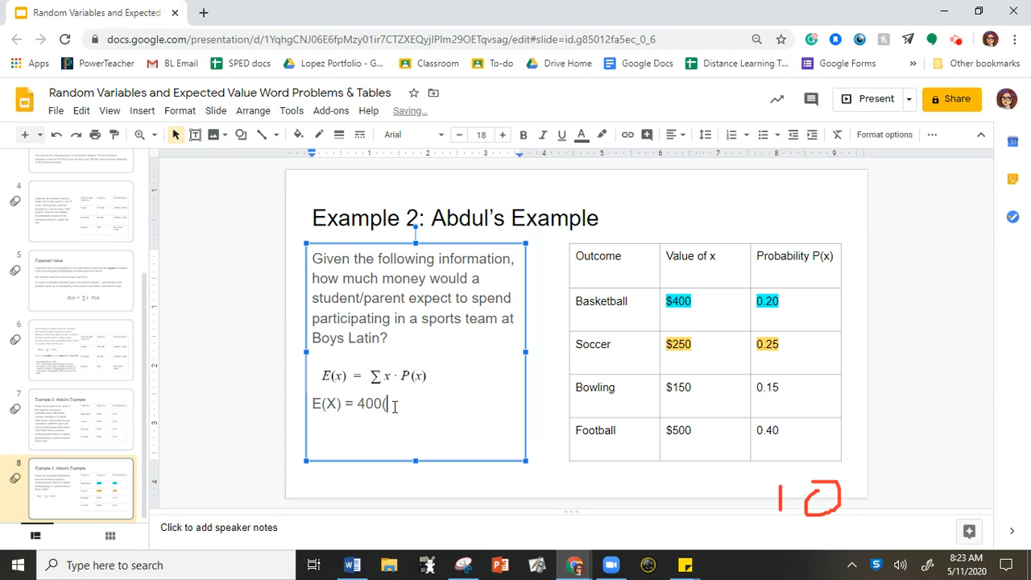
type("0.2)")
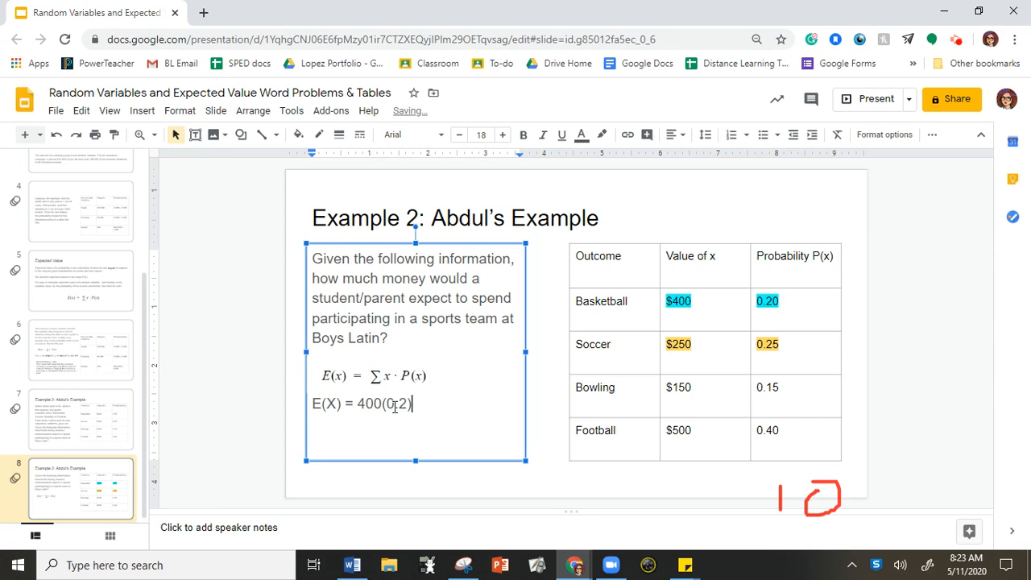
type("+")
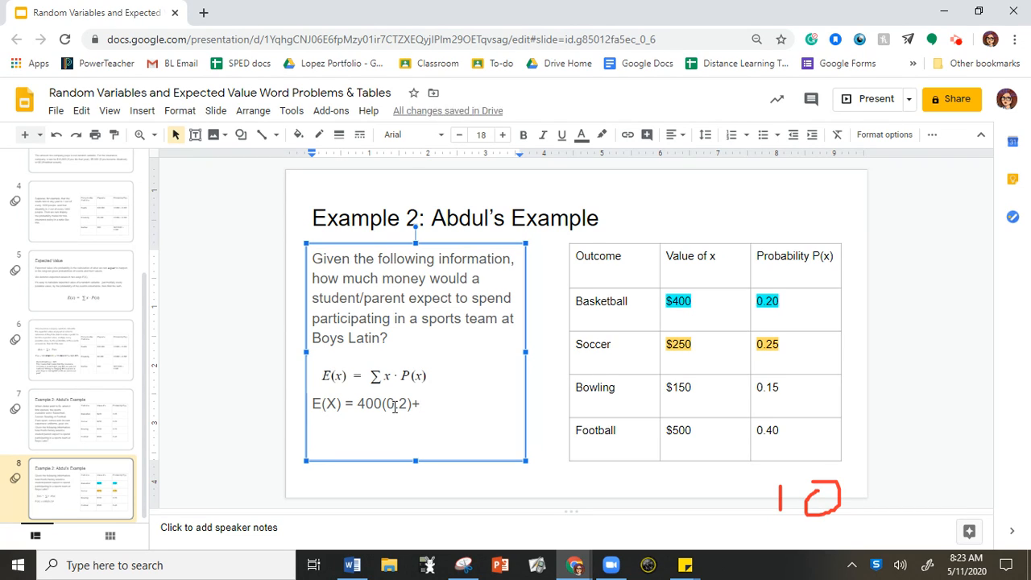
type("+250(0.")
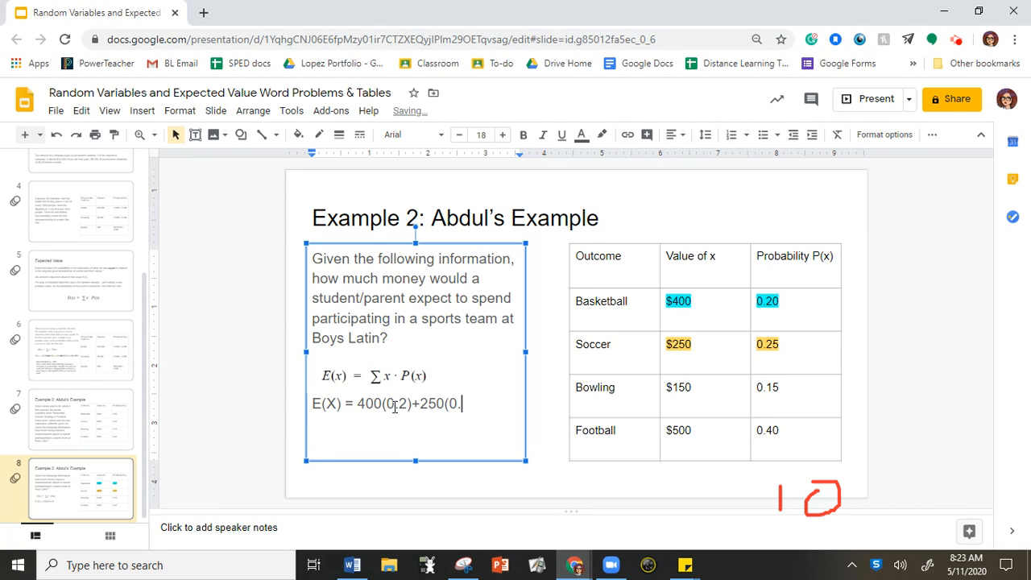
type("25)")
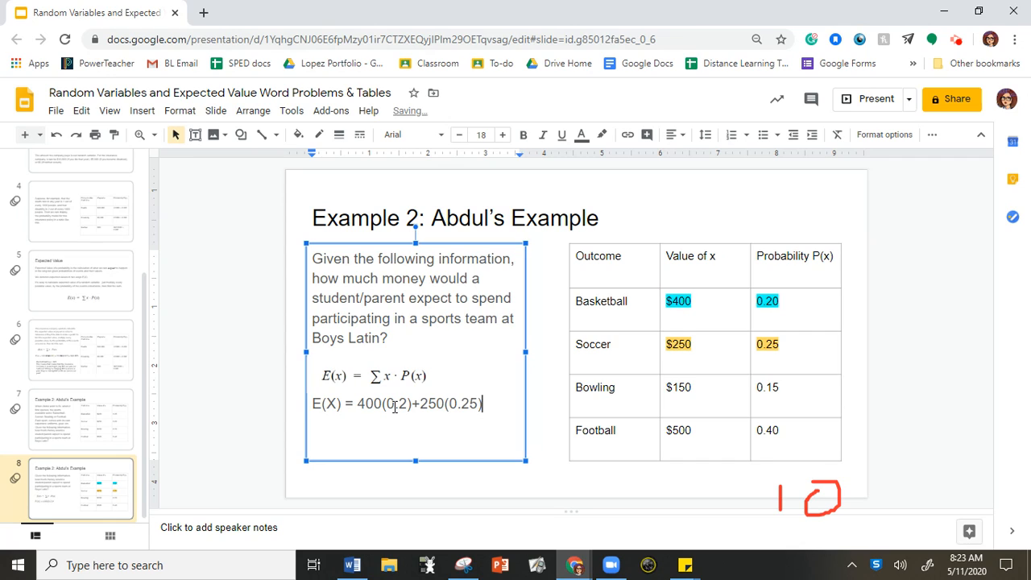
Continue the expression with +150(0.15)+500(0.40)
type("+")
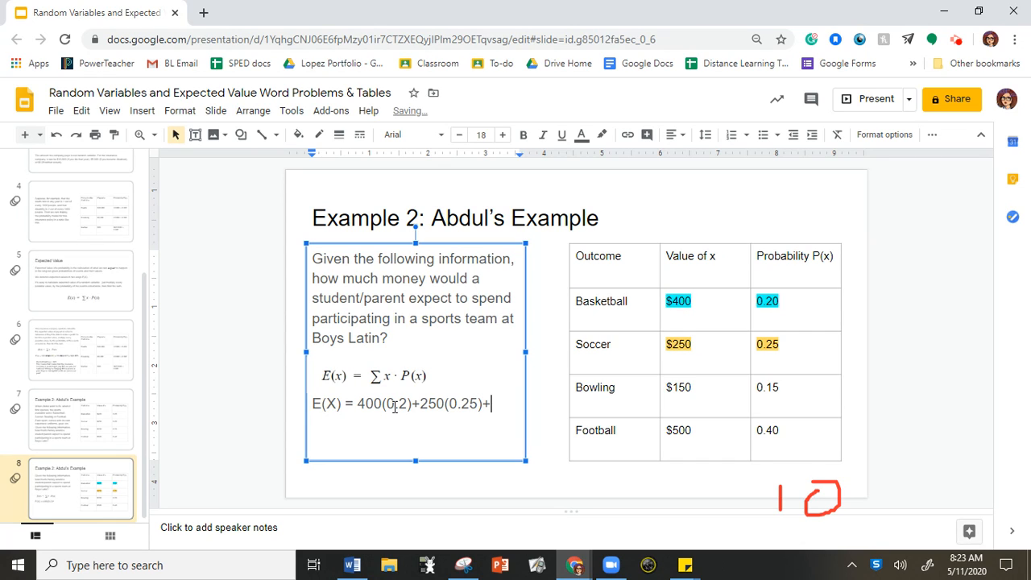
type("150(")
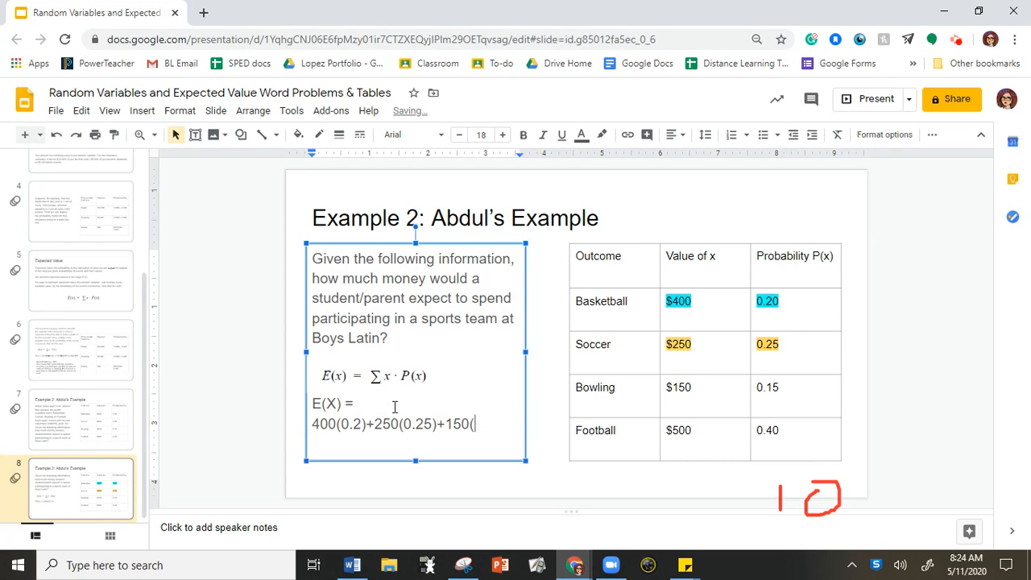
type("0.15")
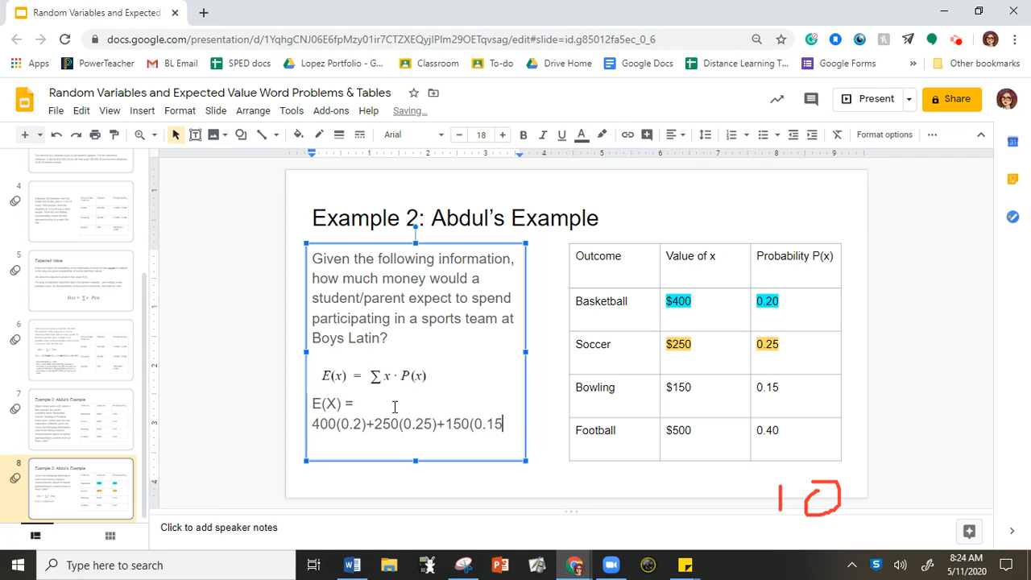
type("+500(")
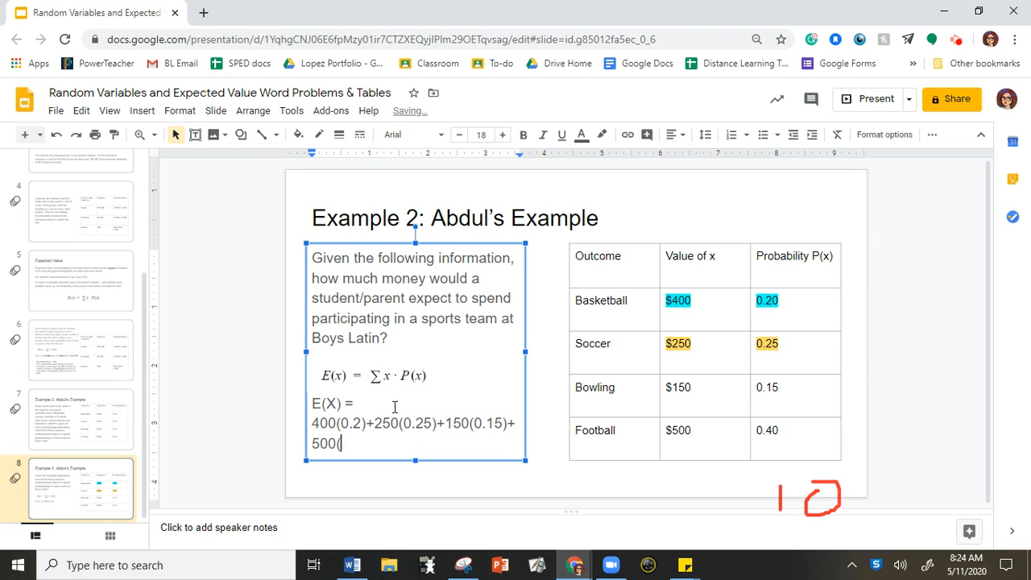
type("0.40")
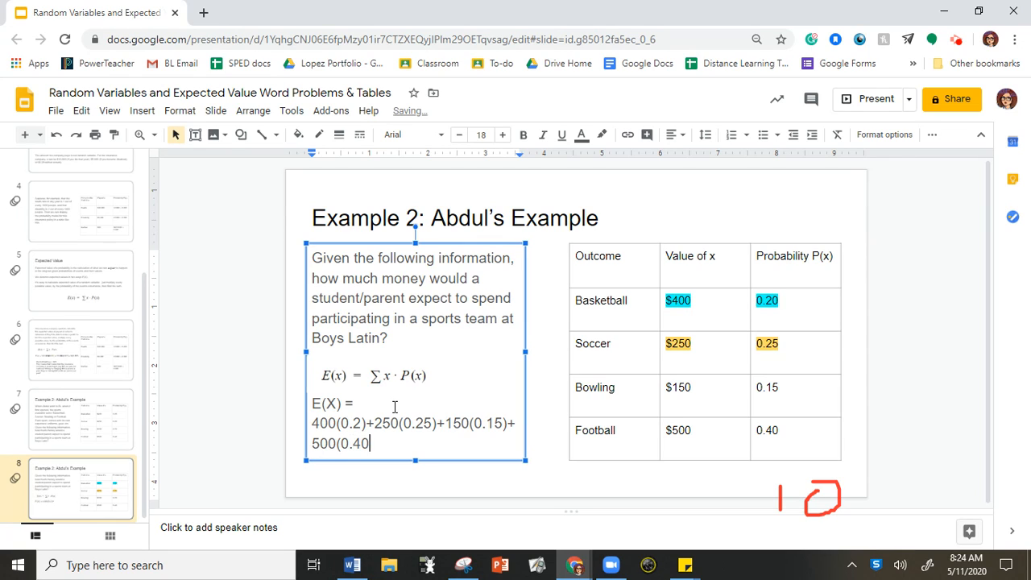
type(")")
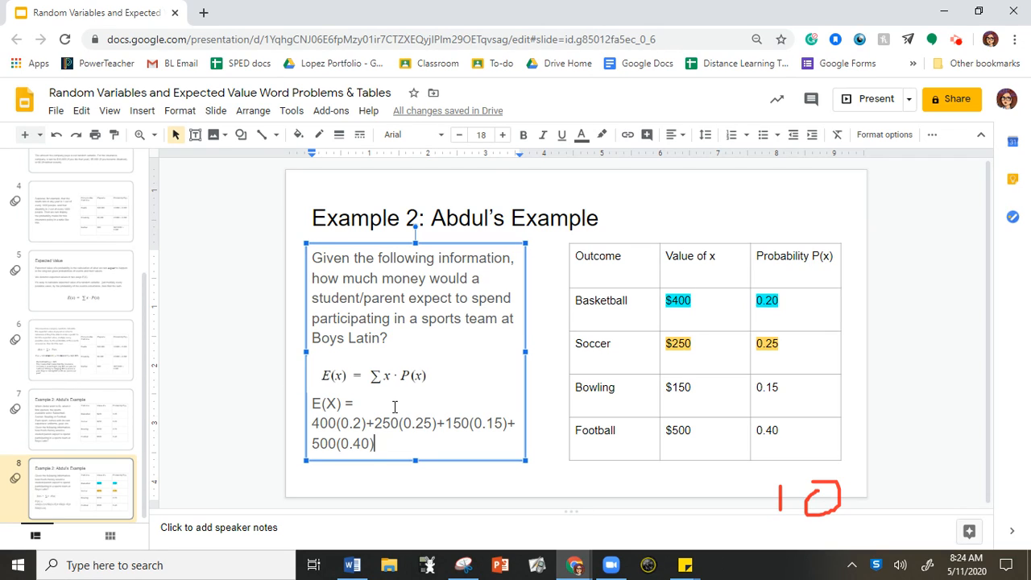
mouse_move(764, 506)
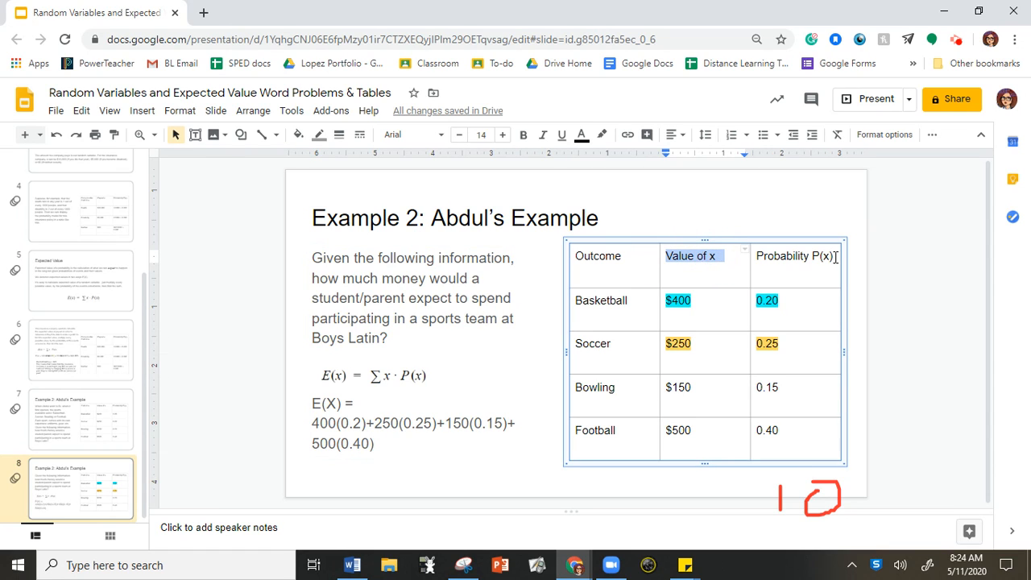
Finish the calculation with = $365 and highlight the result in green
left_click(793, 254)
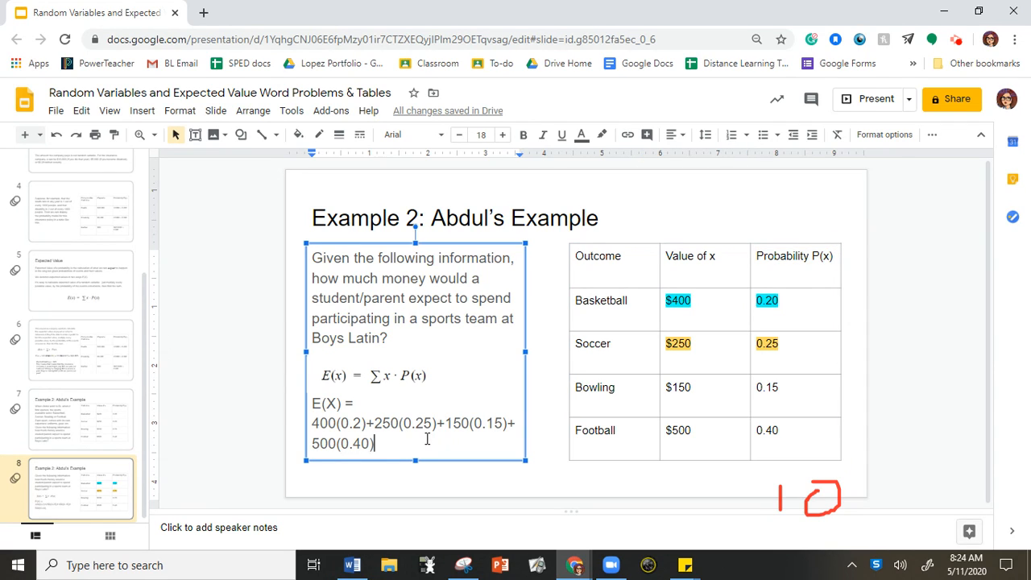
type("=")
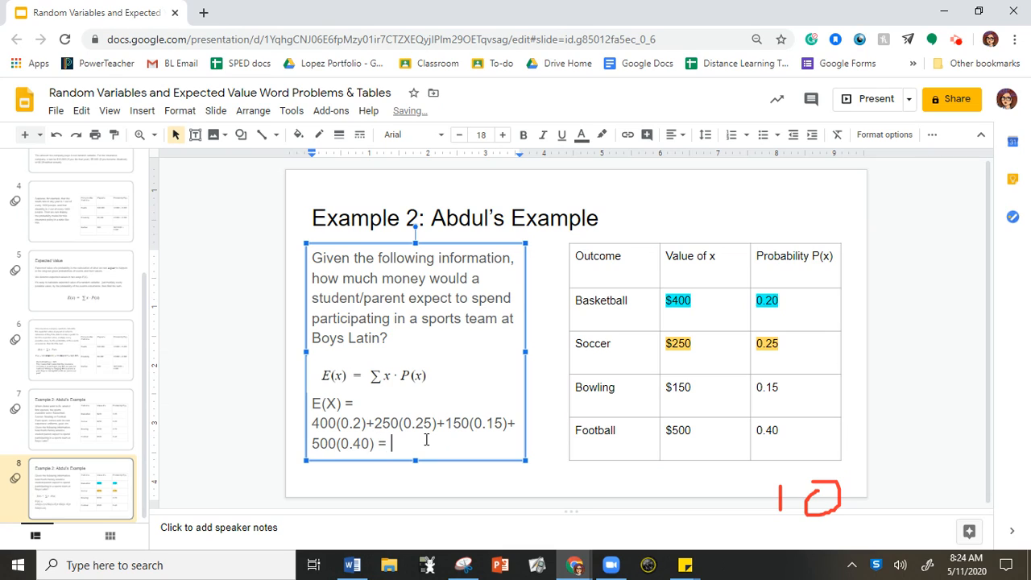
type("365")
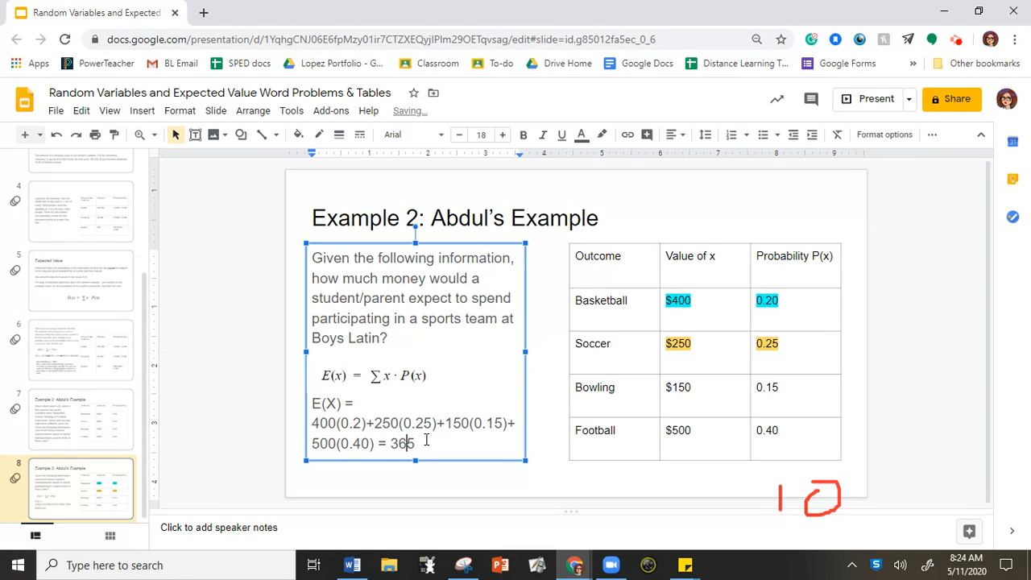
type("$5")
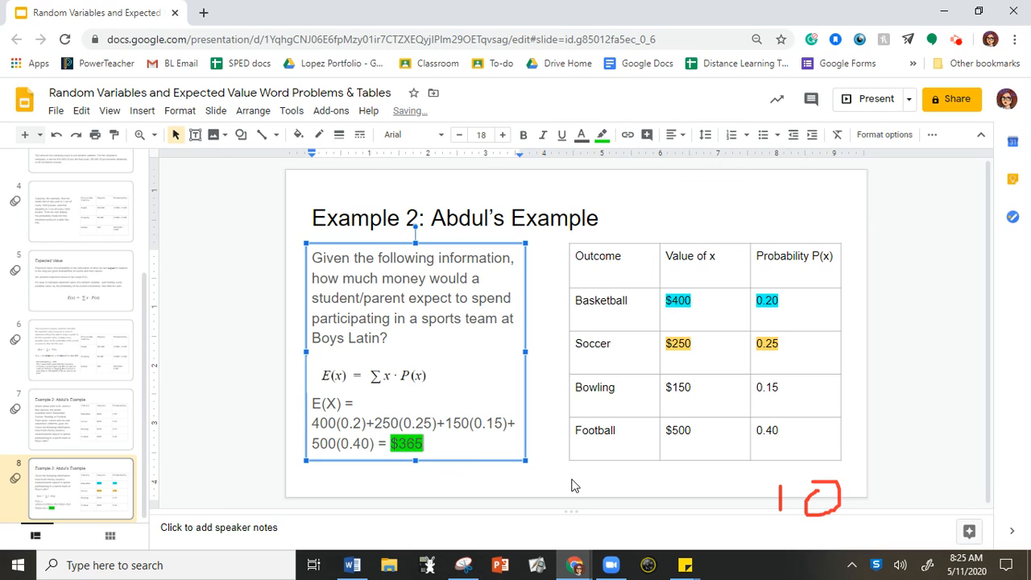
left_click(576, 484)
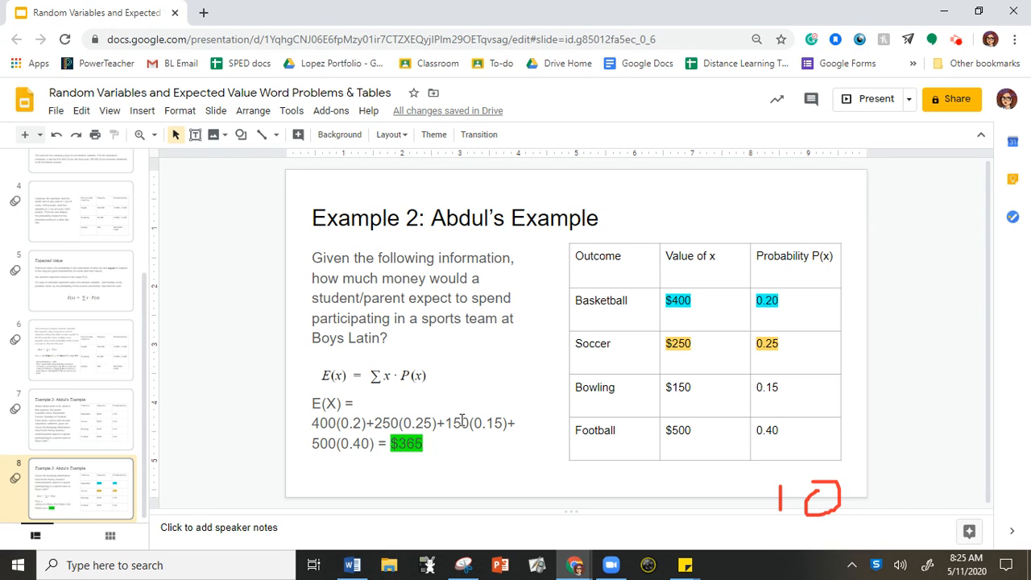
mouse_move(612, 377)
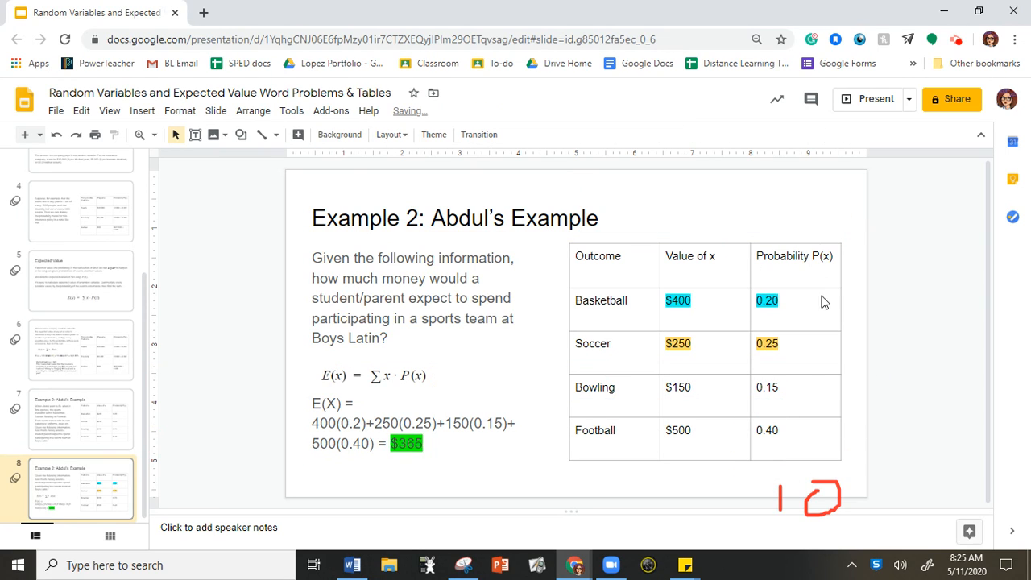
mouse_move(822, 364)
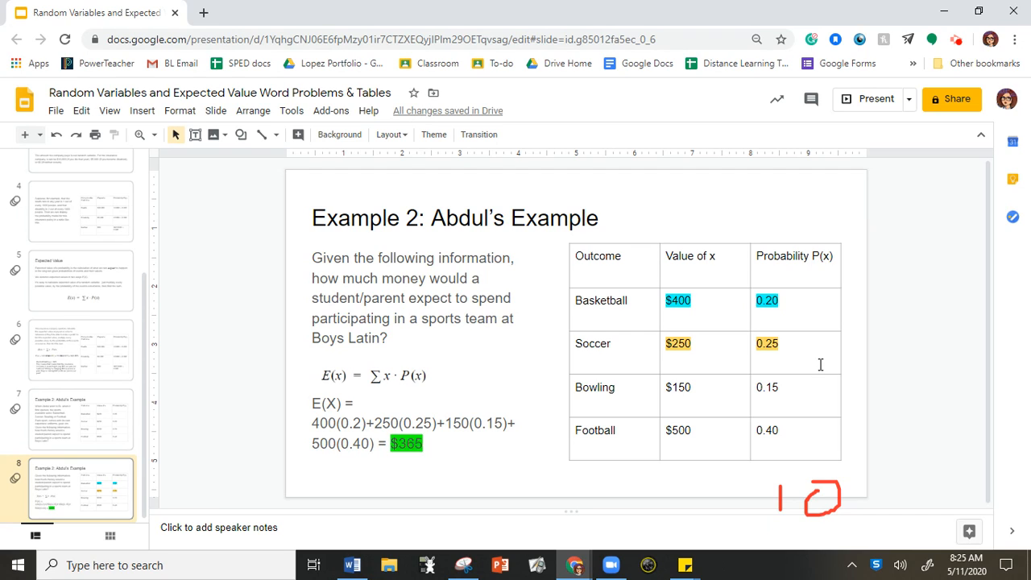
mouse_move(786, 385)
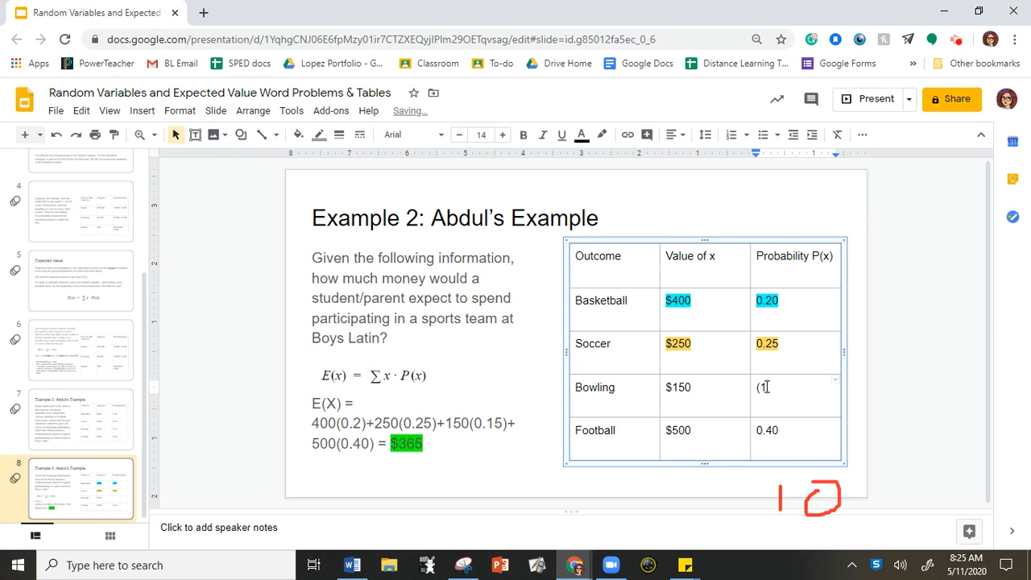
Fill the Bowling probability cell with (1-0.20-0.25-0.40) = 0.15
type("-0.20")
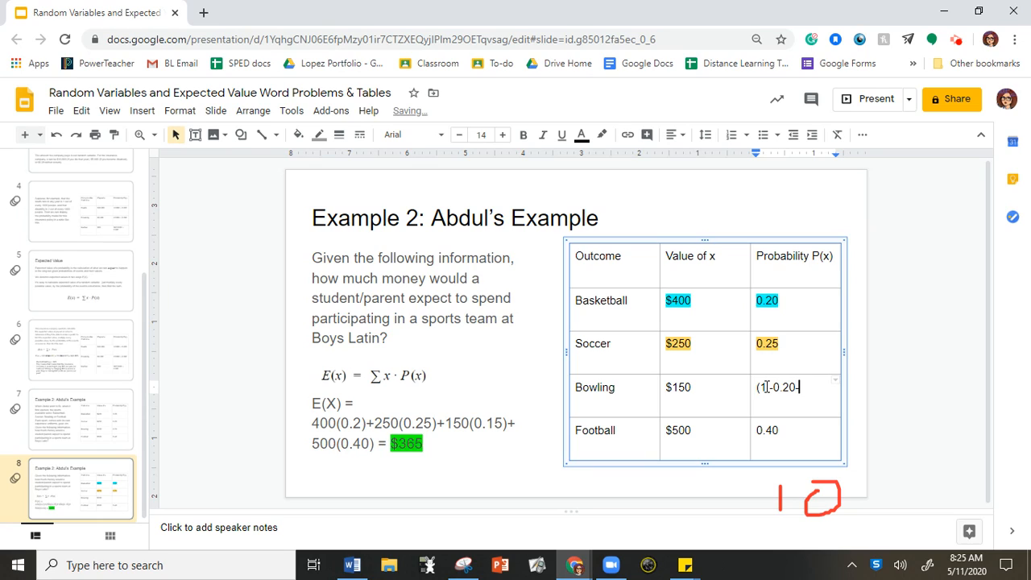
type("-0.25")
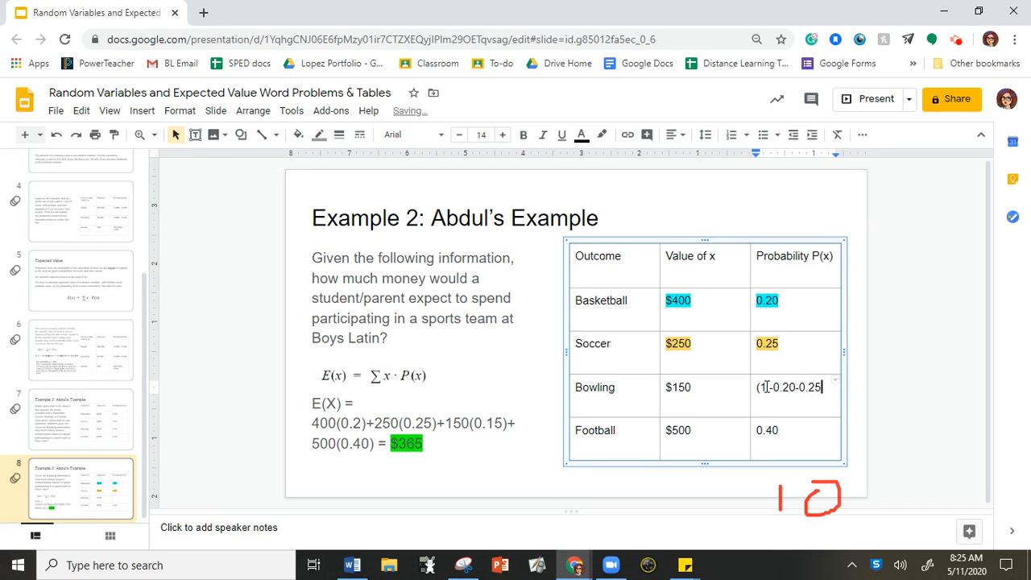
type("-0.40)")
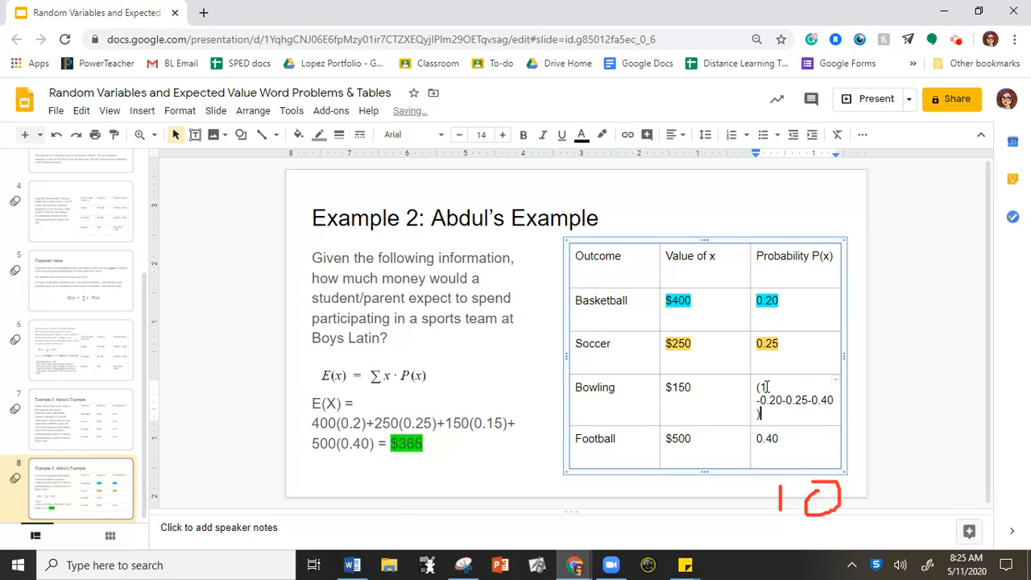
mouse_move(808, 411)
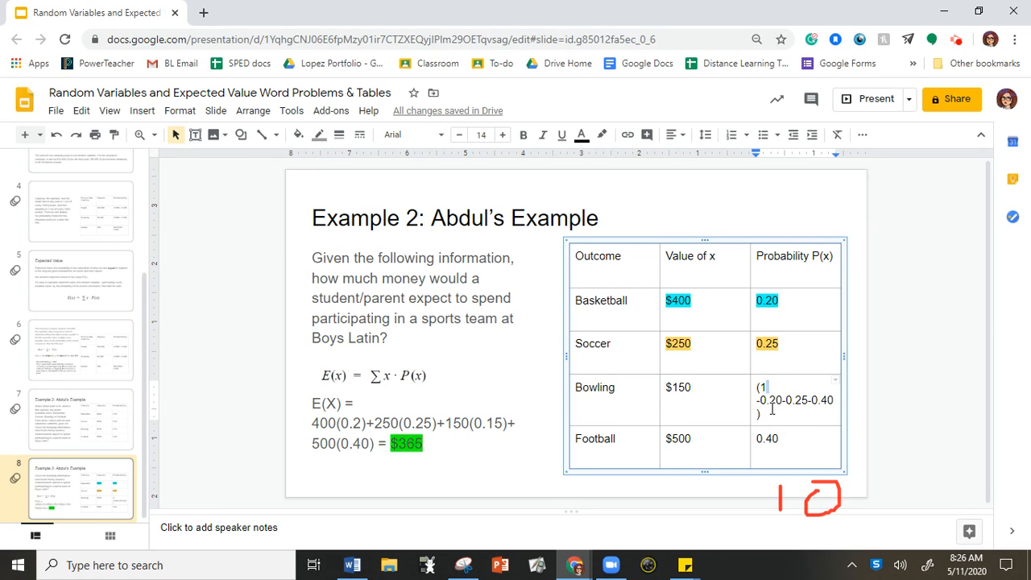
type("=0/")
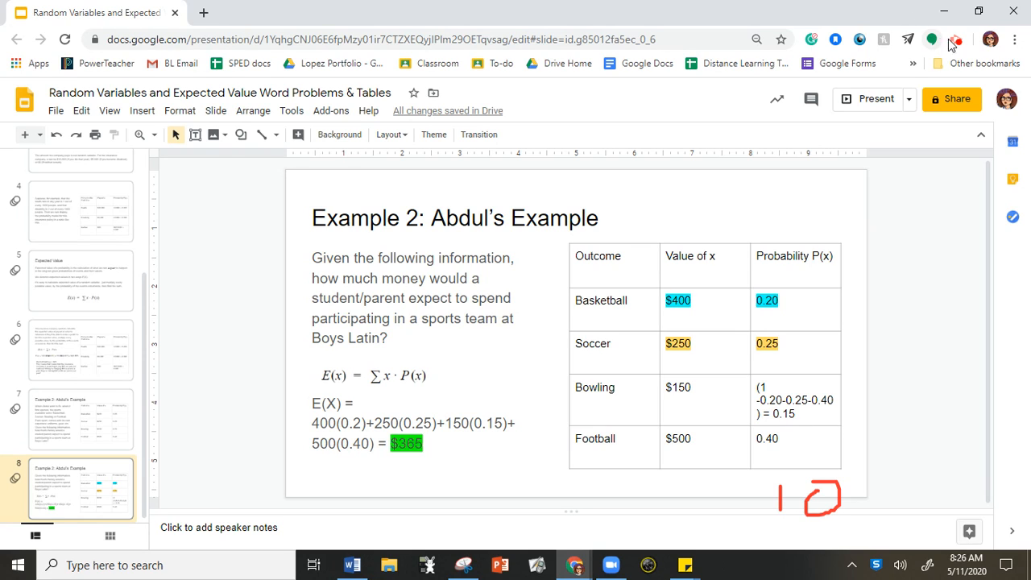
mouse_move(957, 39)
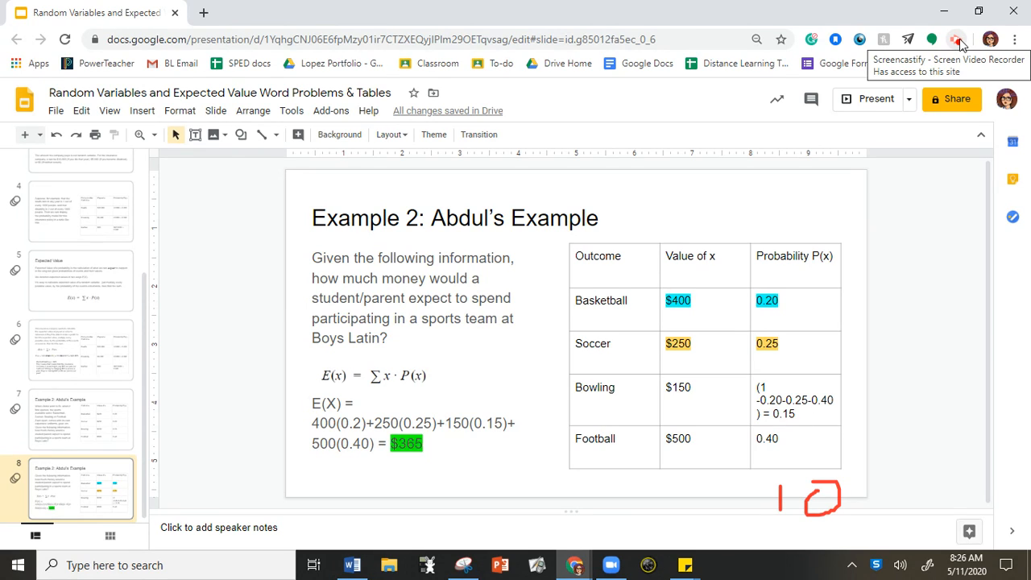